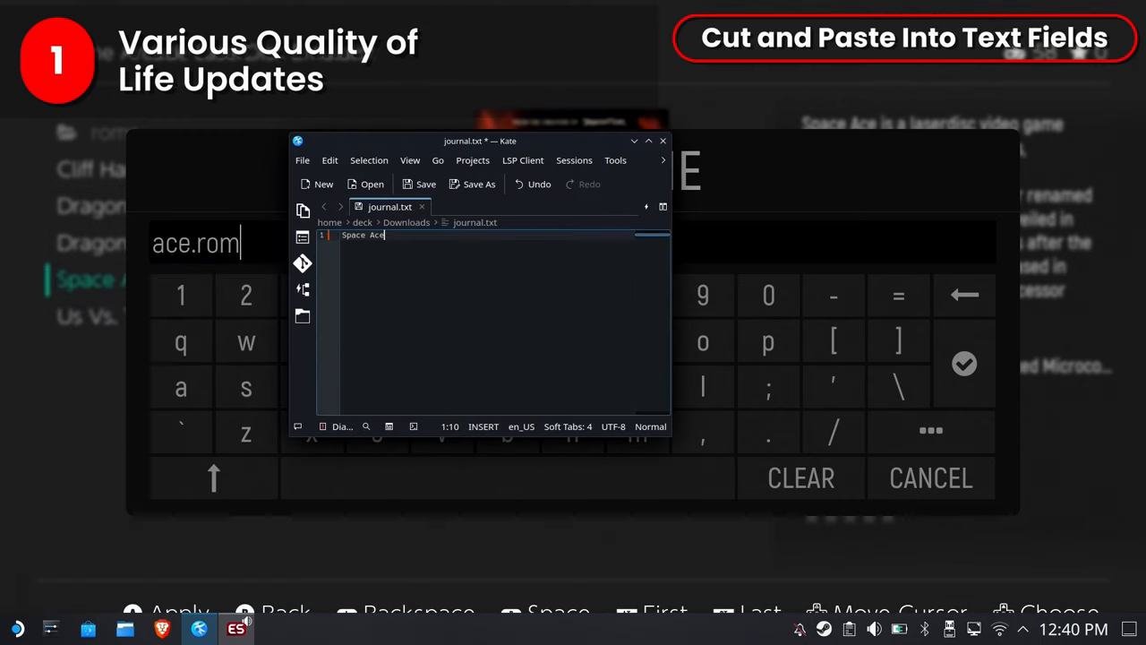
# Paste the copied Space Ace text into the game name field via right-click.
pyautogui.rightClick(361, 234)
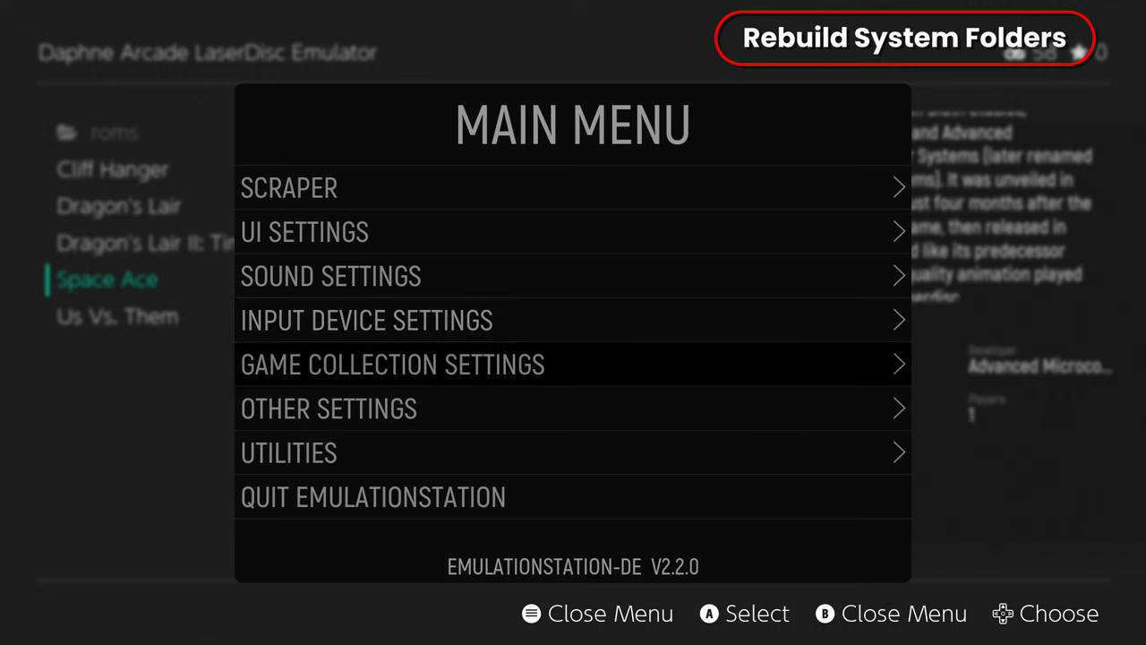
# Run Utilities > Create/Update System Directories, proceed, and acknowledge the success message.
pyautogui.click(288, 451)
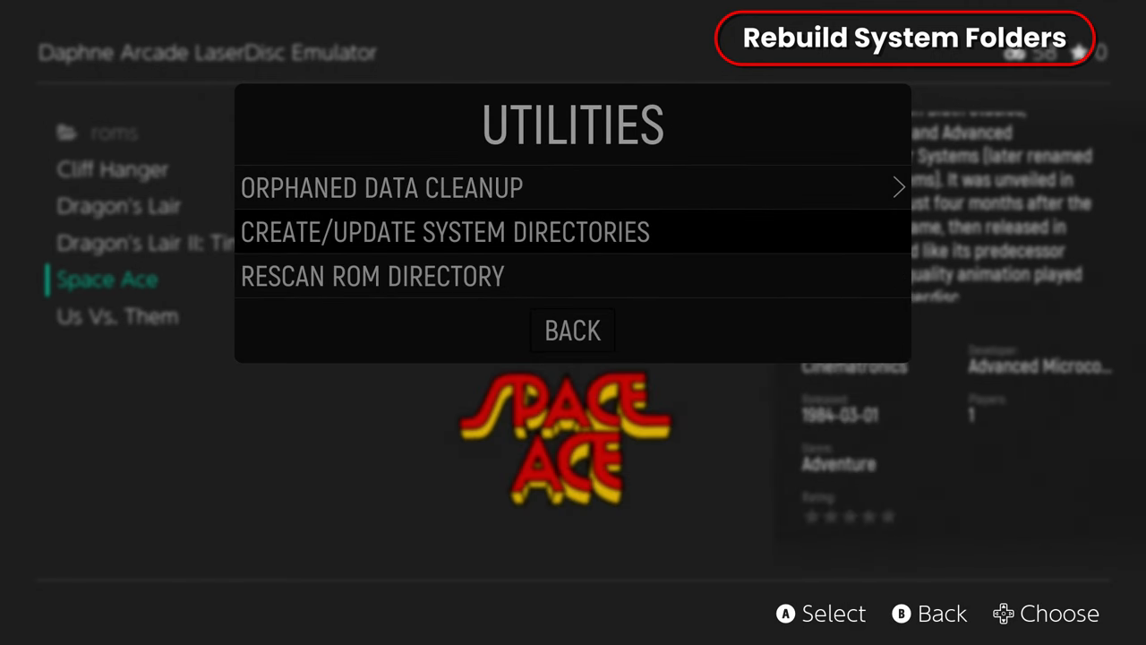
pyautogui.click(444, 231)
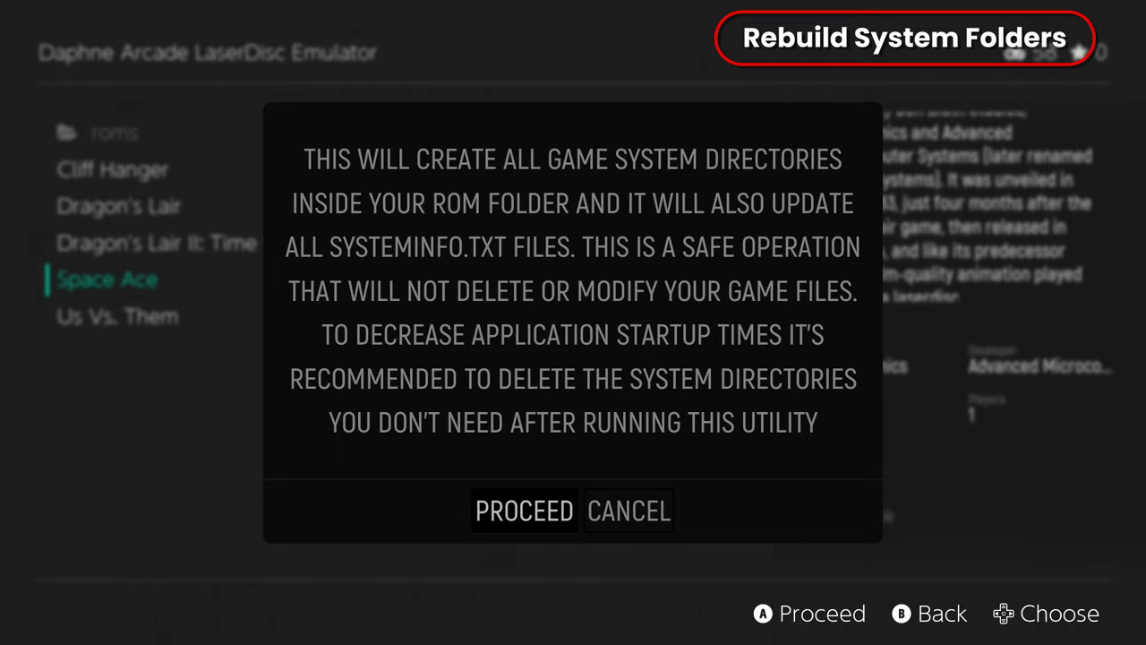
pyautogui.click(523, 510)
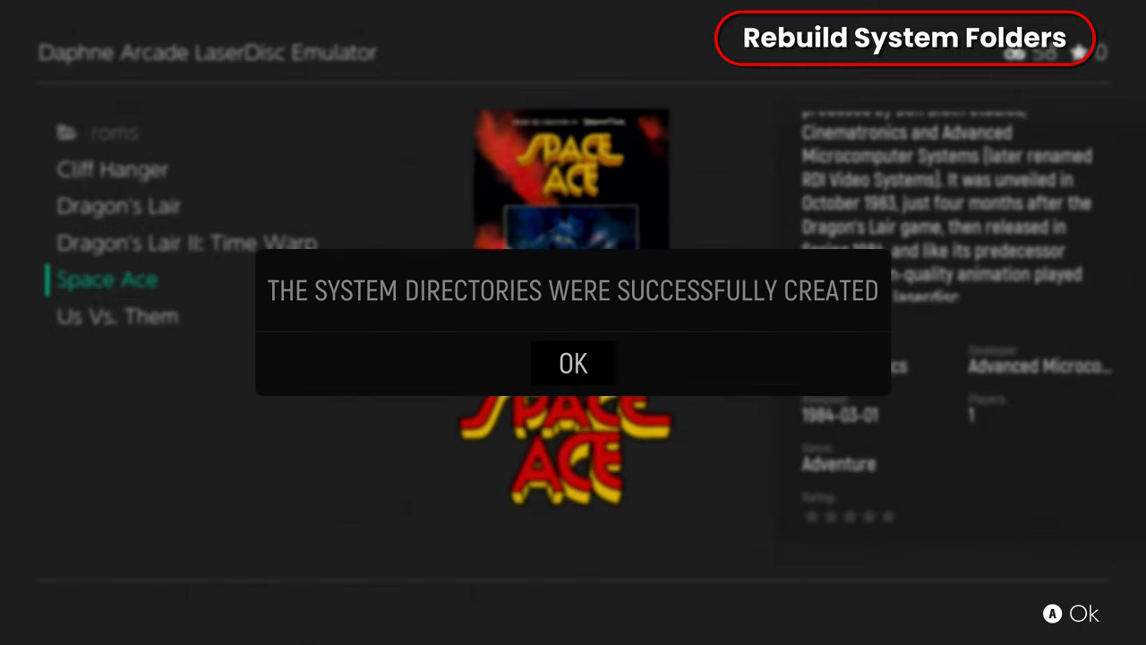
pyautogui.click(573, 362)
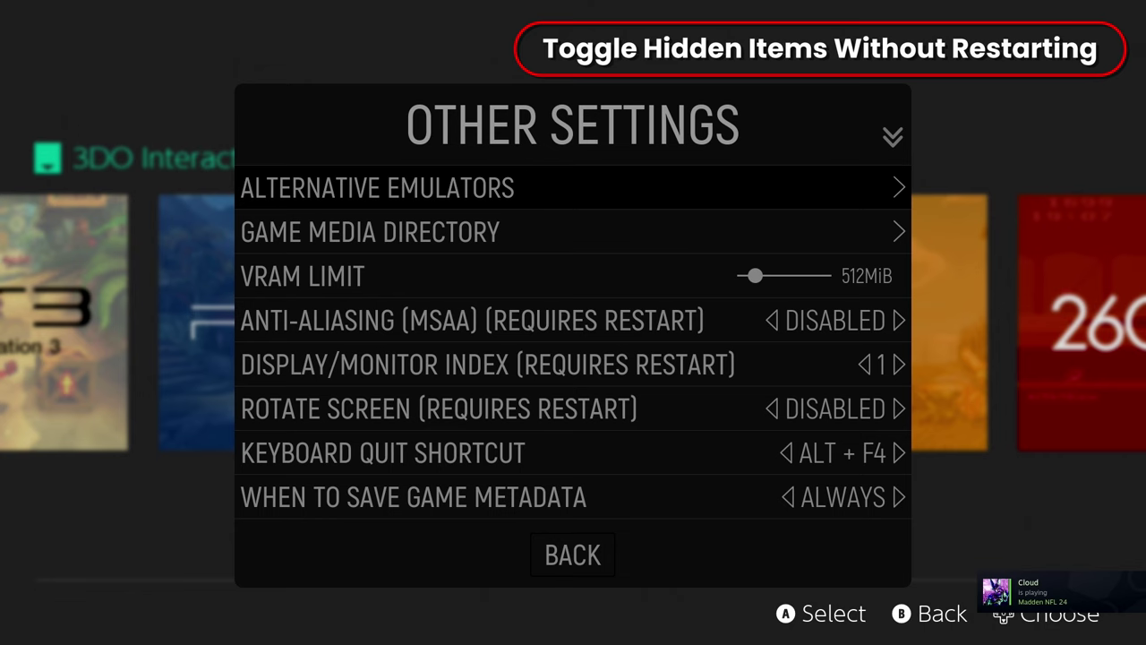
# Scroll Other Settings down to the Show Hidden Files and Folders and Show Hidden Games options.
pyautogui.scroll(-3)
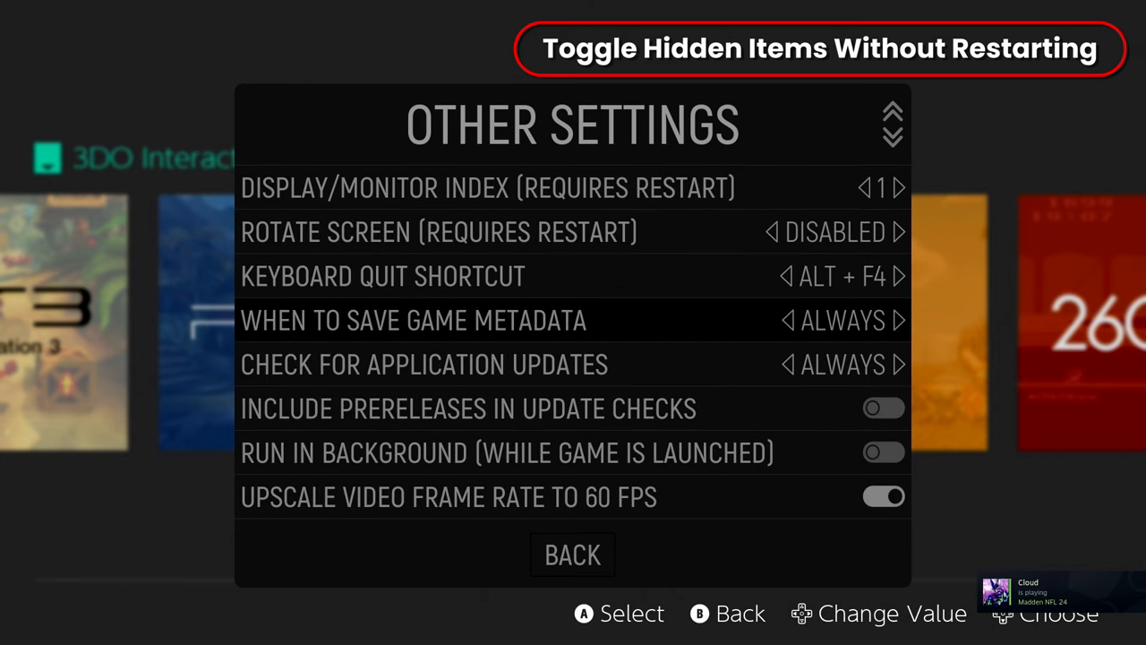
pyautogui.scroll(-3)
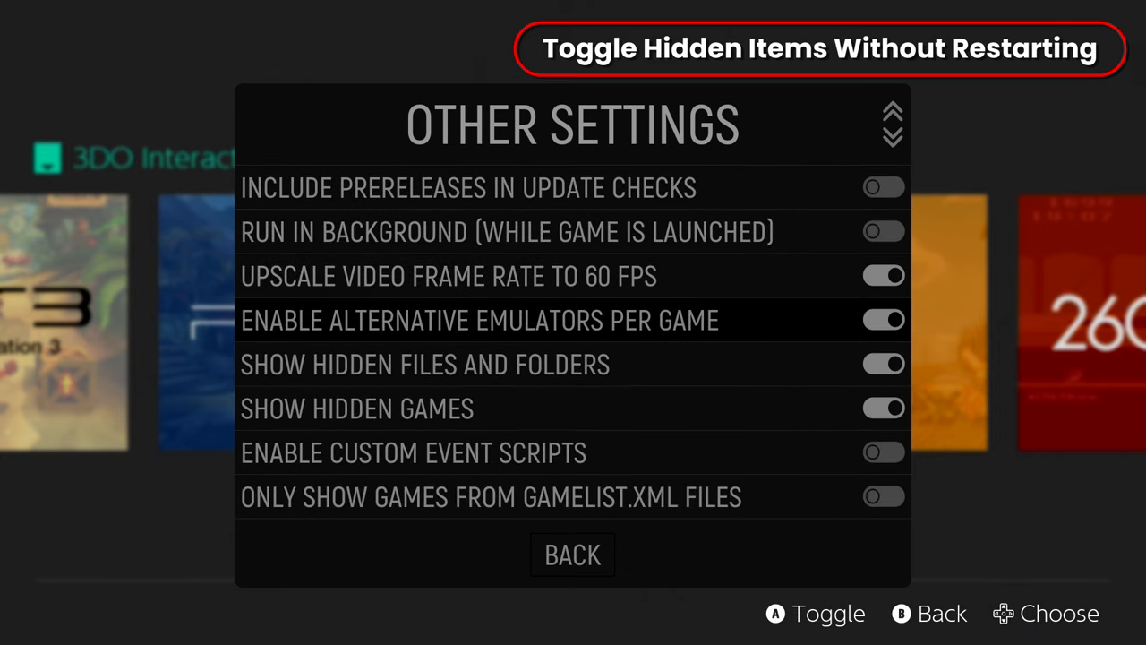
pyautogui.scroll(-3)
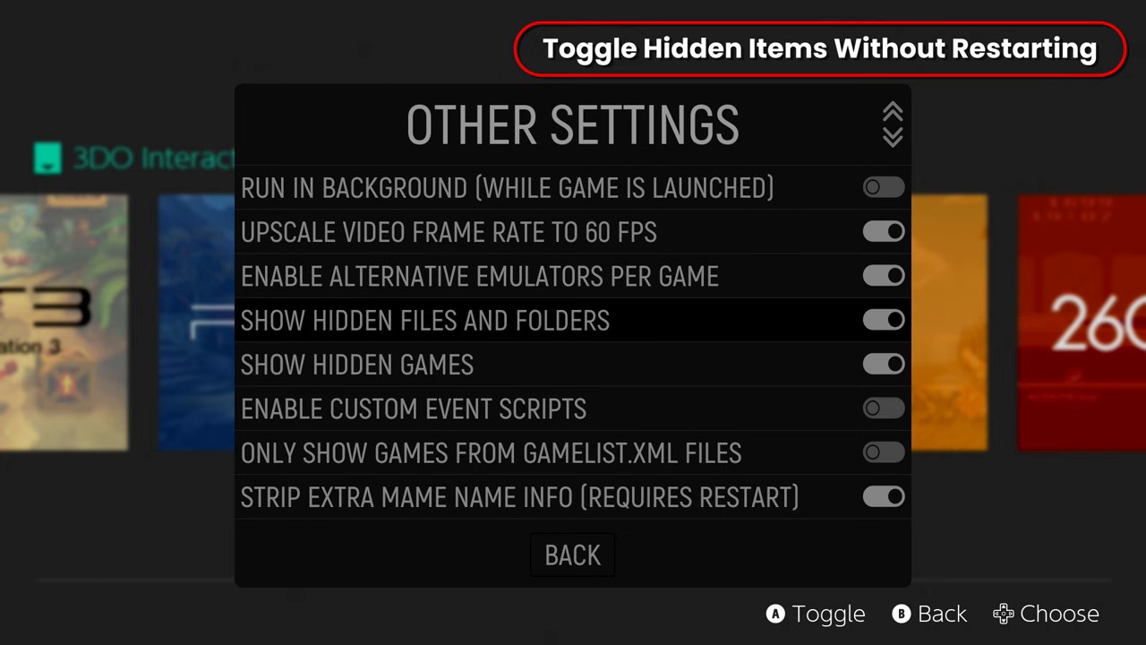
pyautogui.scroll(-3)
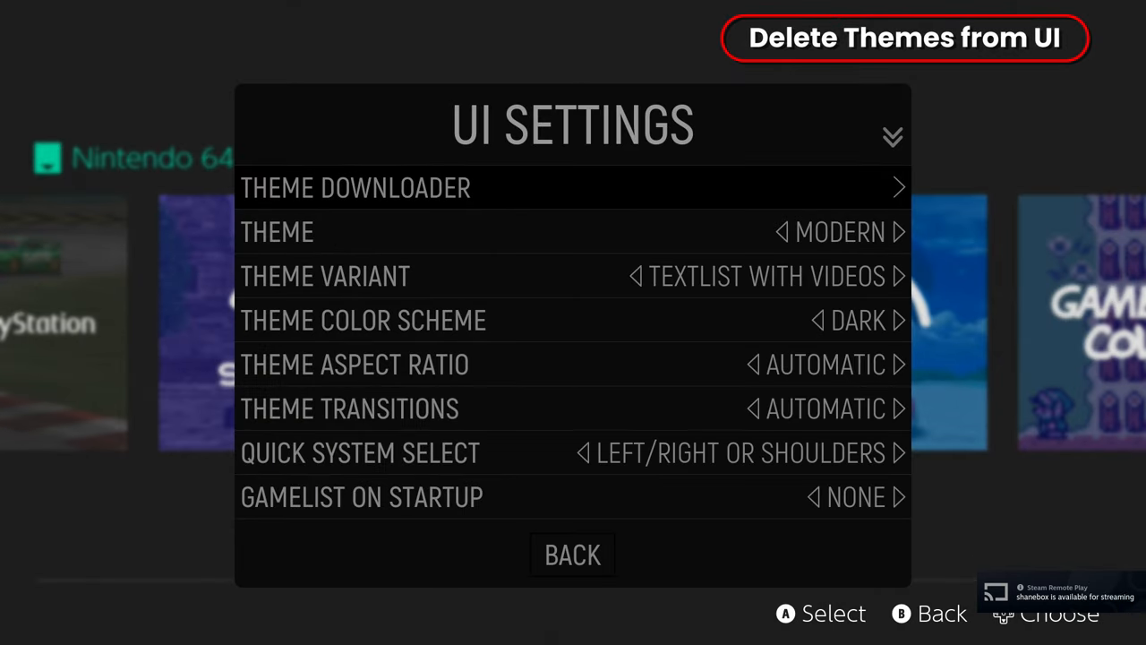
# Delete the installed Caralt theme in the Theme Downloader and confirm so it shows as not installed.
pyautogui.click(354, 188)
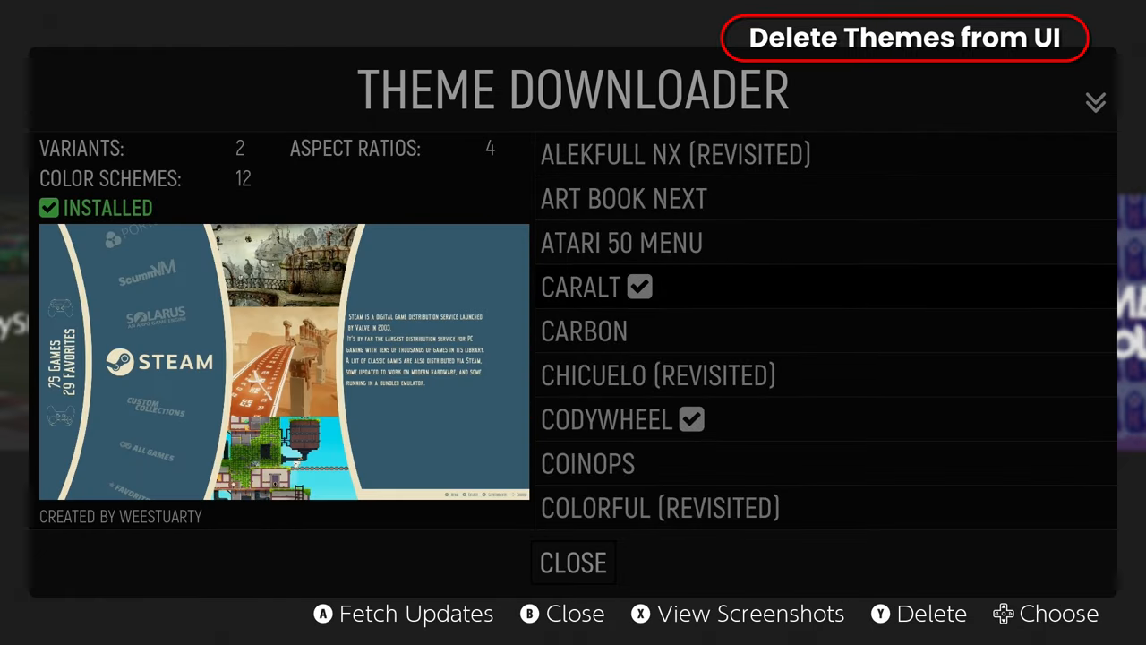
pyautogui.press('y')
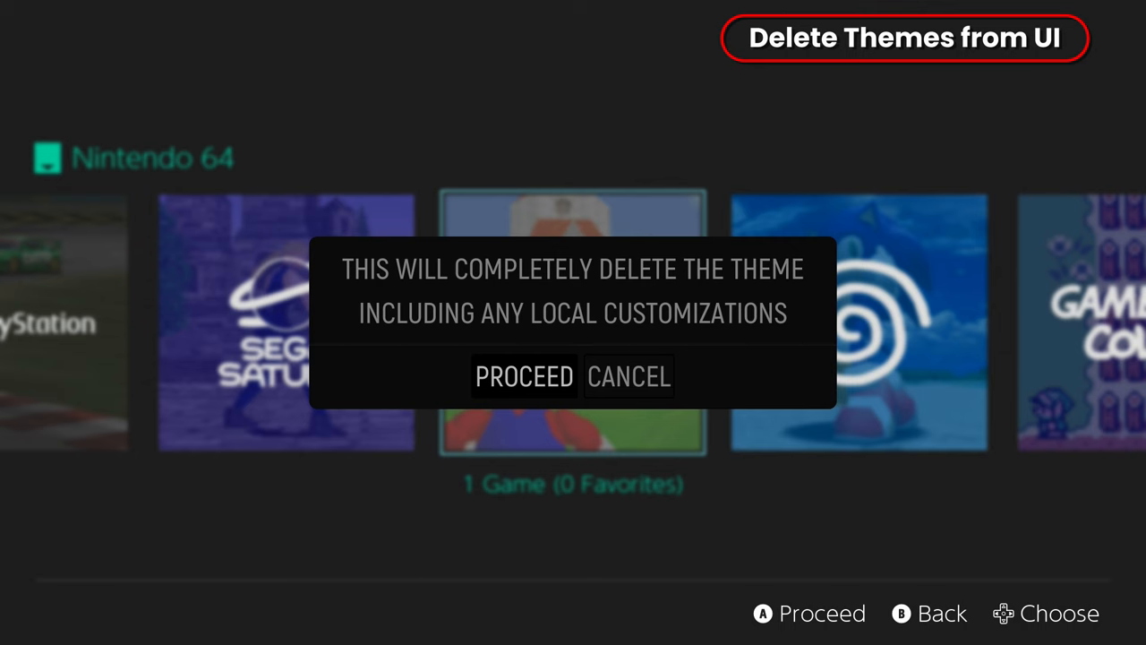
pyautogui.click(523, 376)
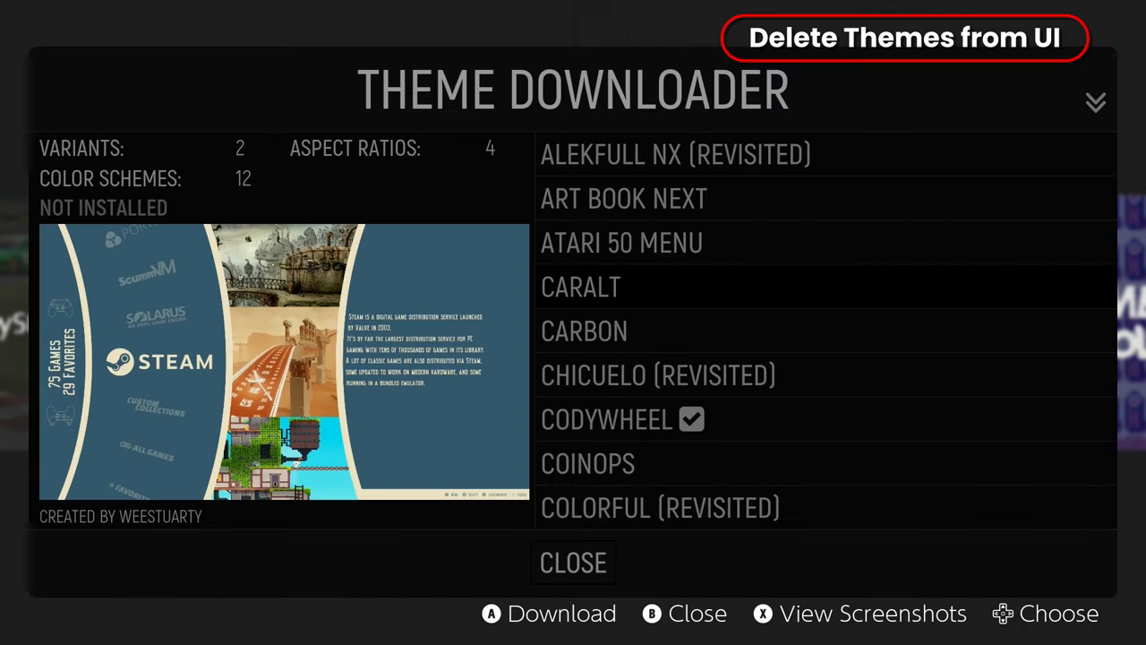